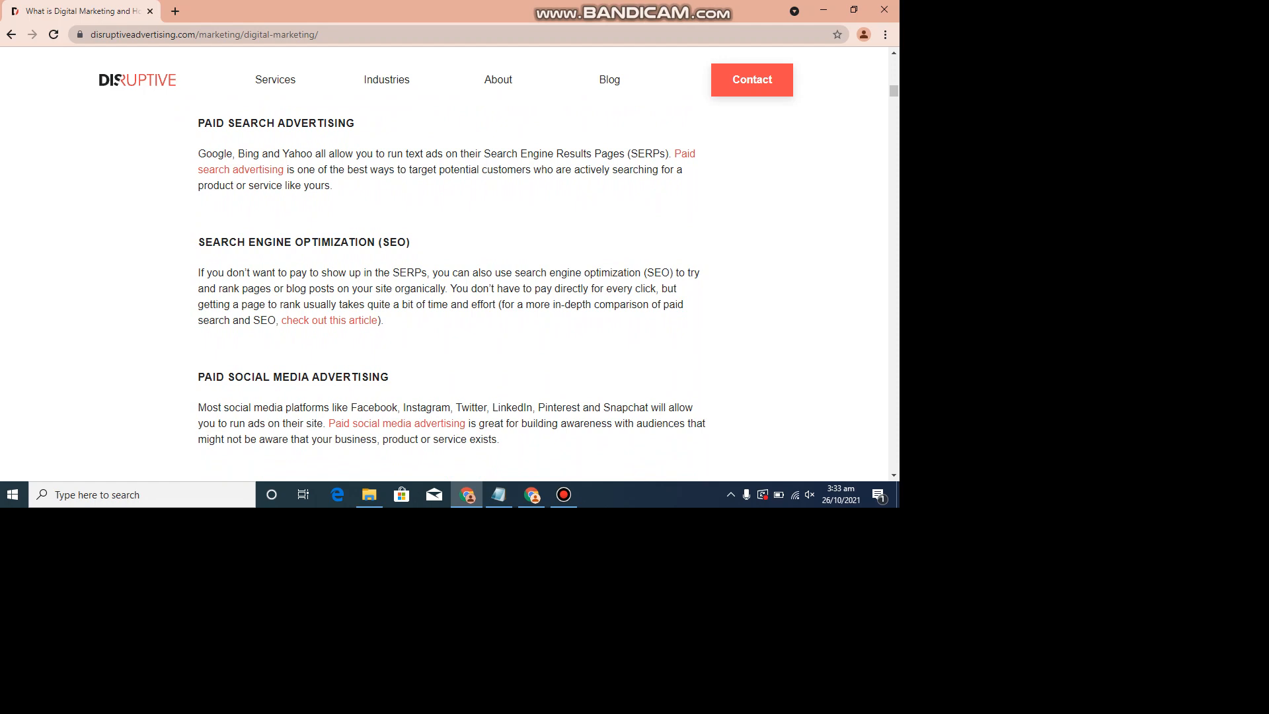
scroll(down, 3)
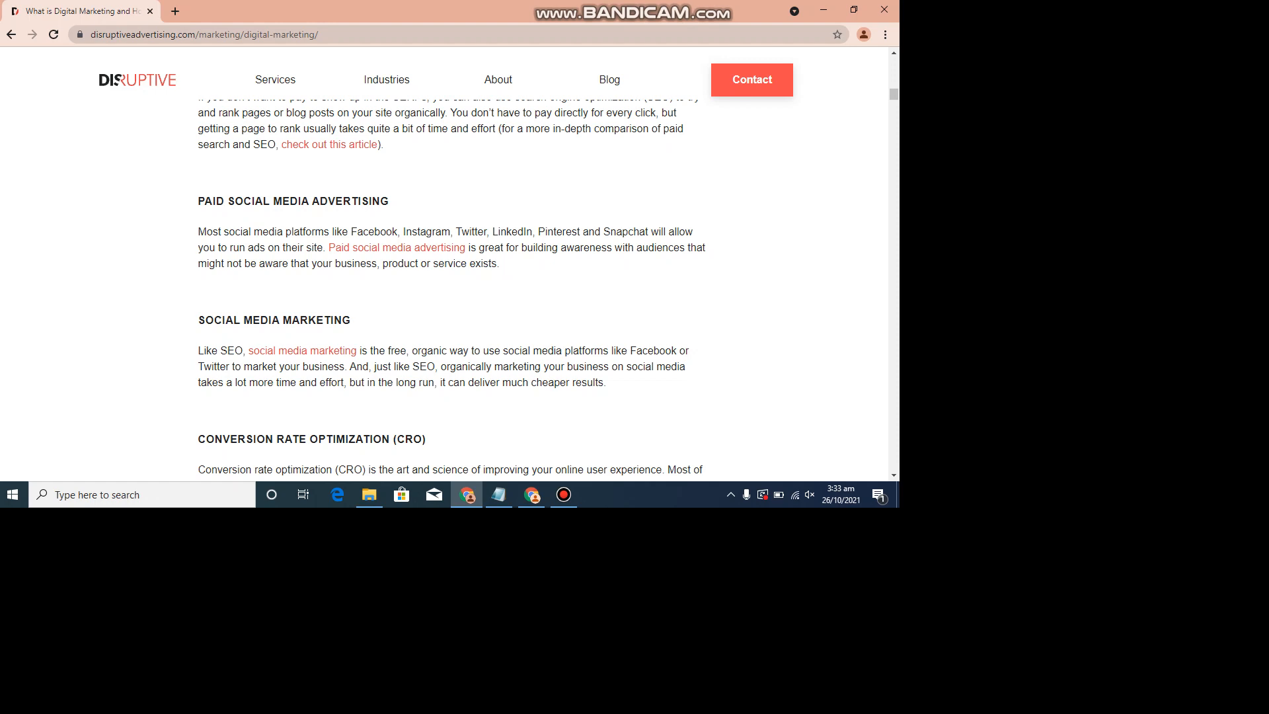
scroll(down, 3)
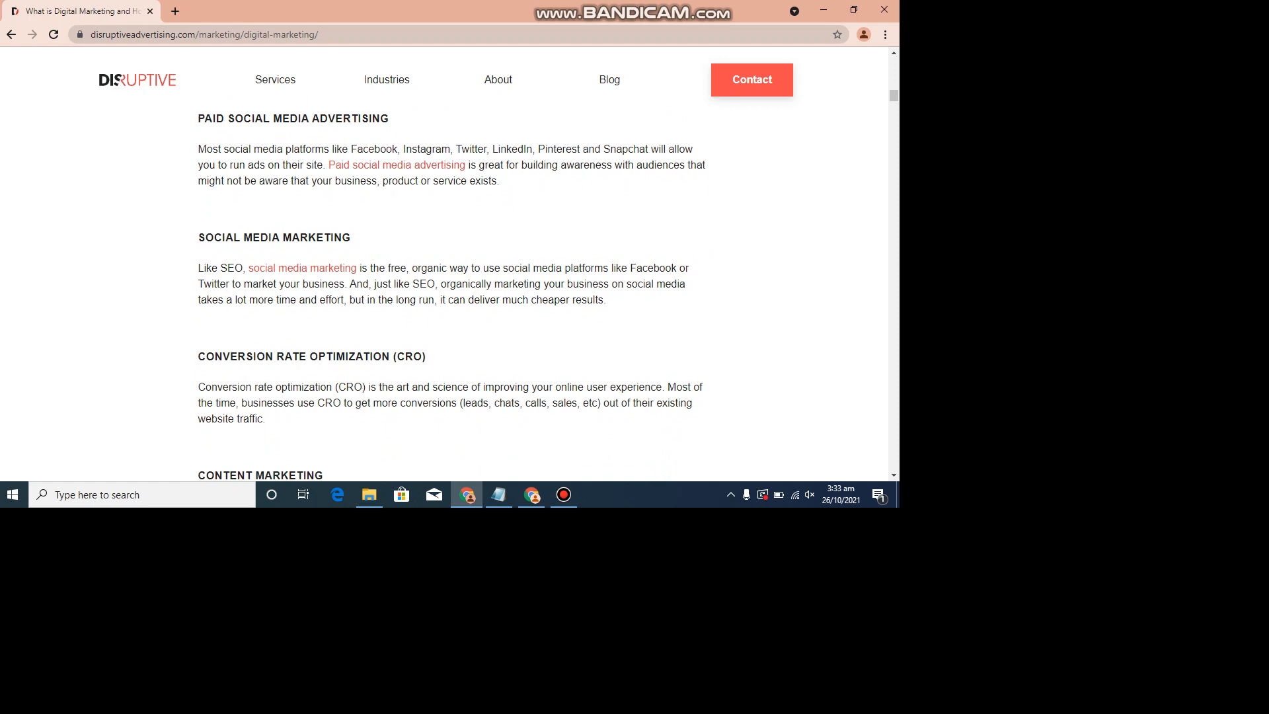
scroll(down, 3)
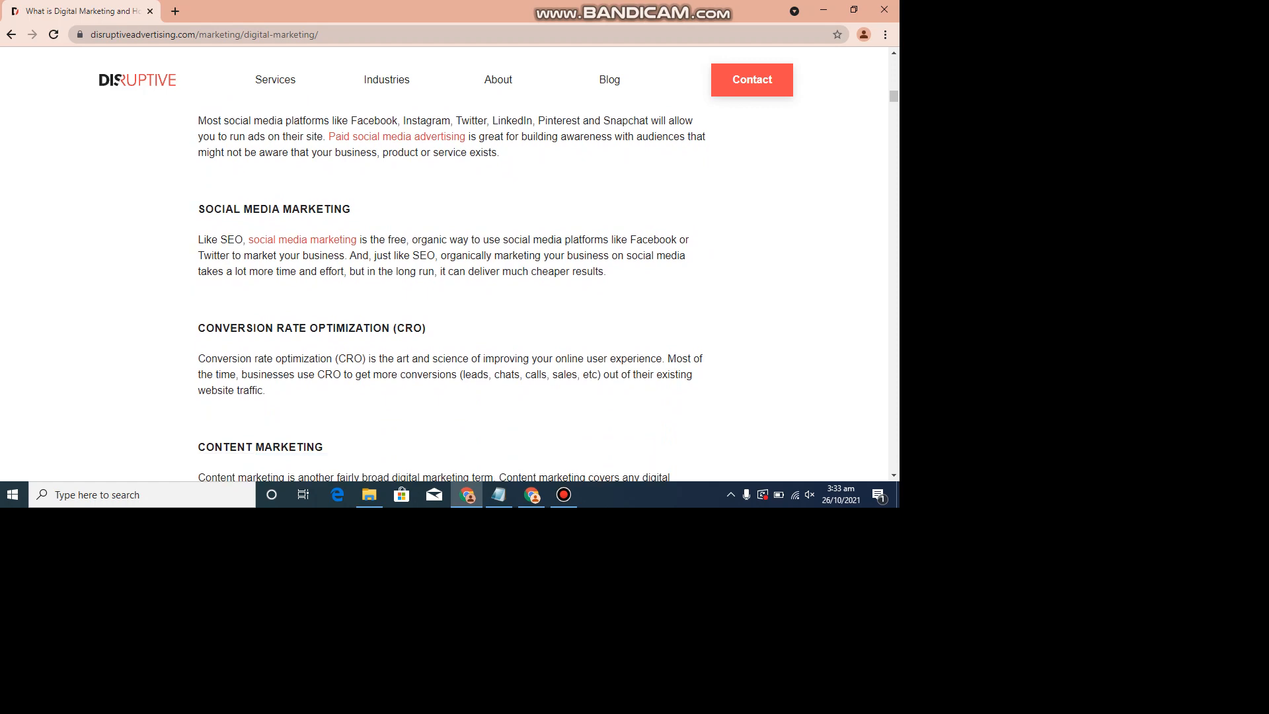
scroll(down, 3)
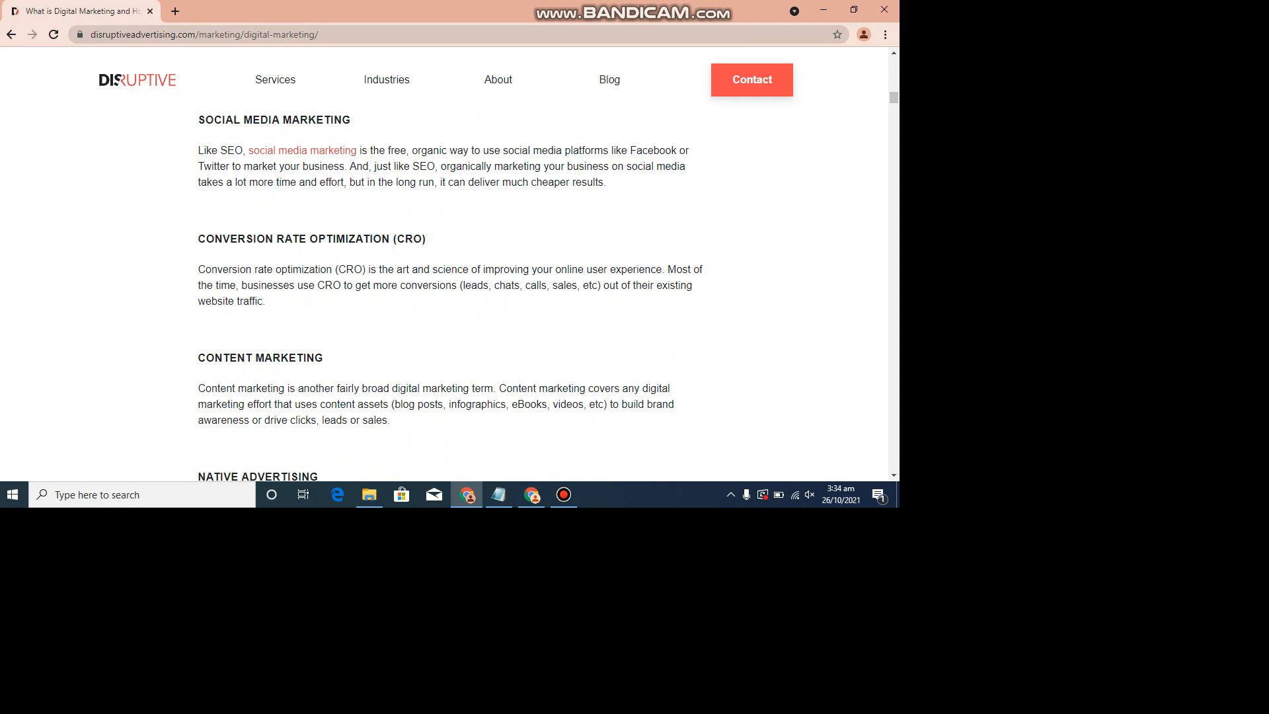
scroll(down, 3)
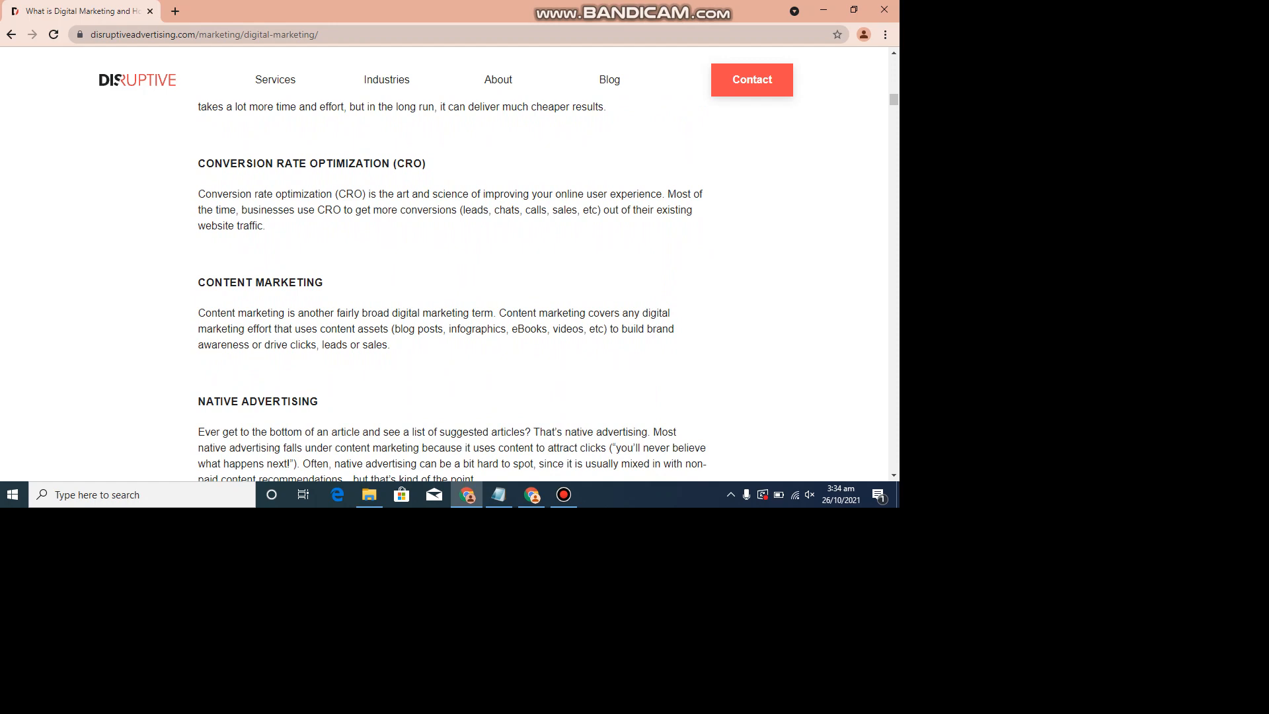
scroll(down, 3)
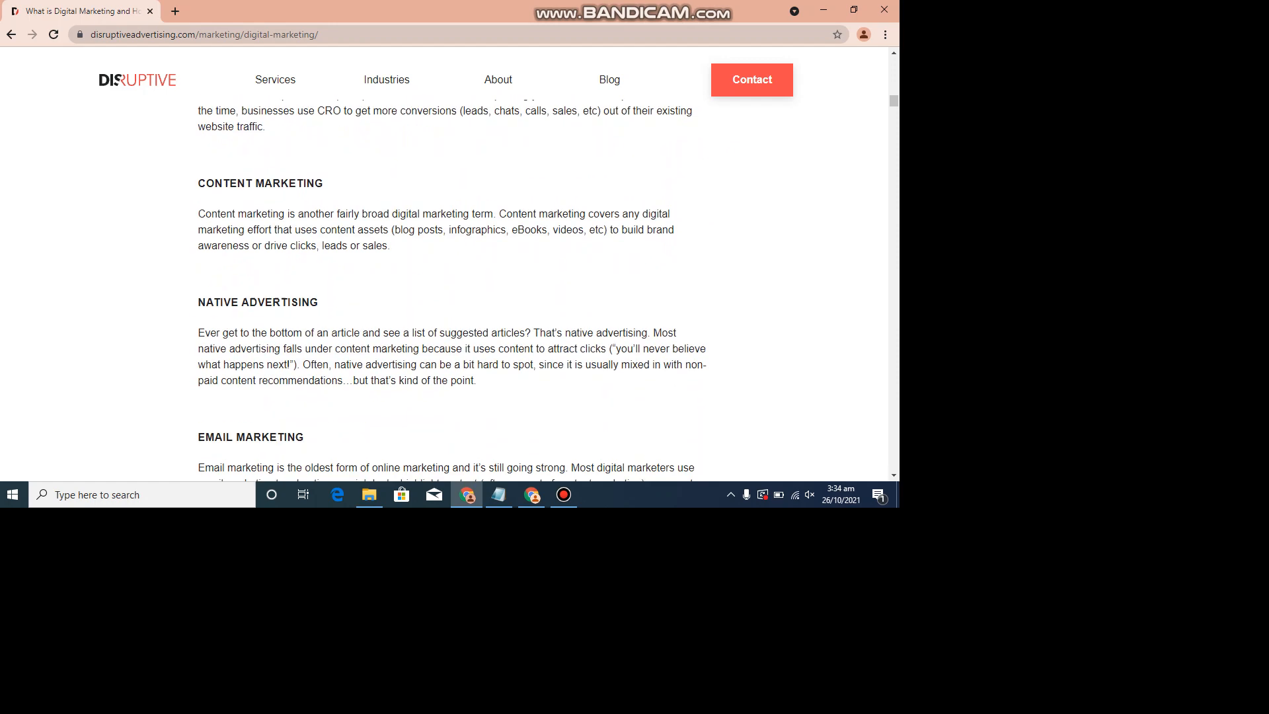
scroll(down, 3)
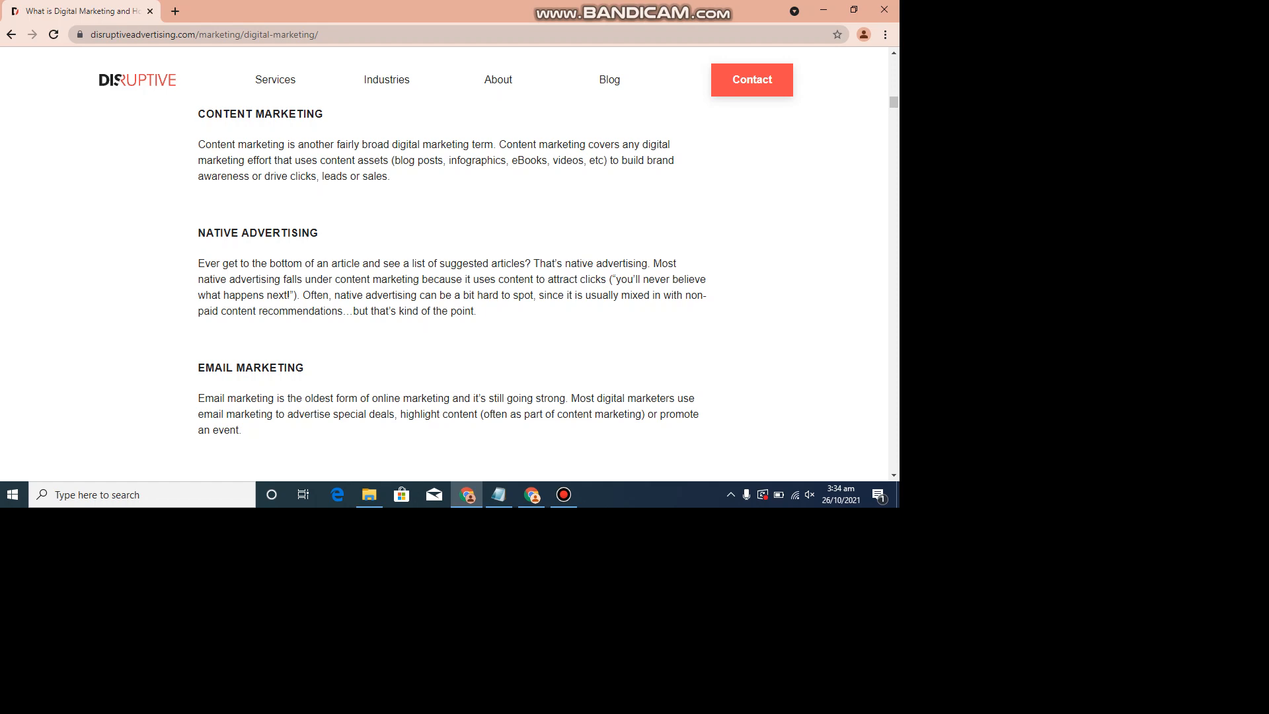
scroll(down, 3)
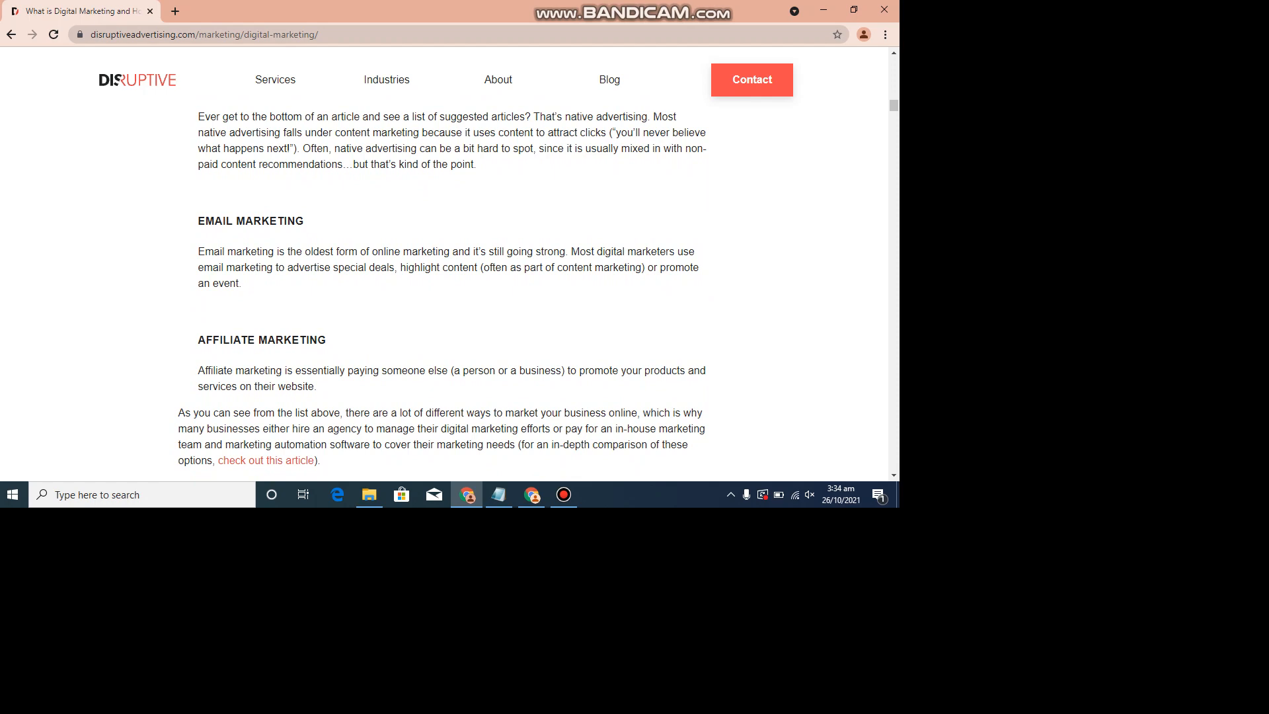
scroll(down, 3)
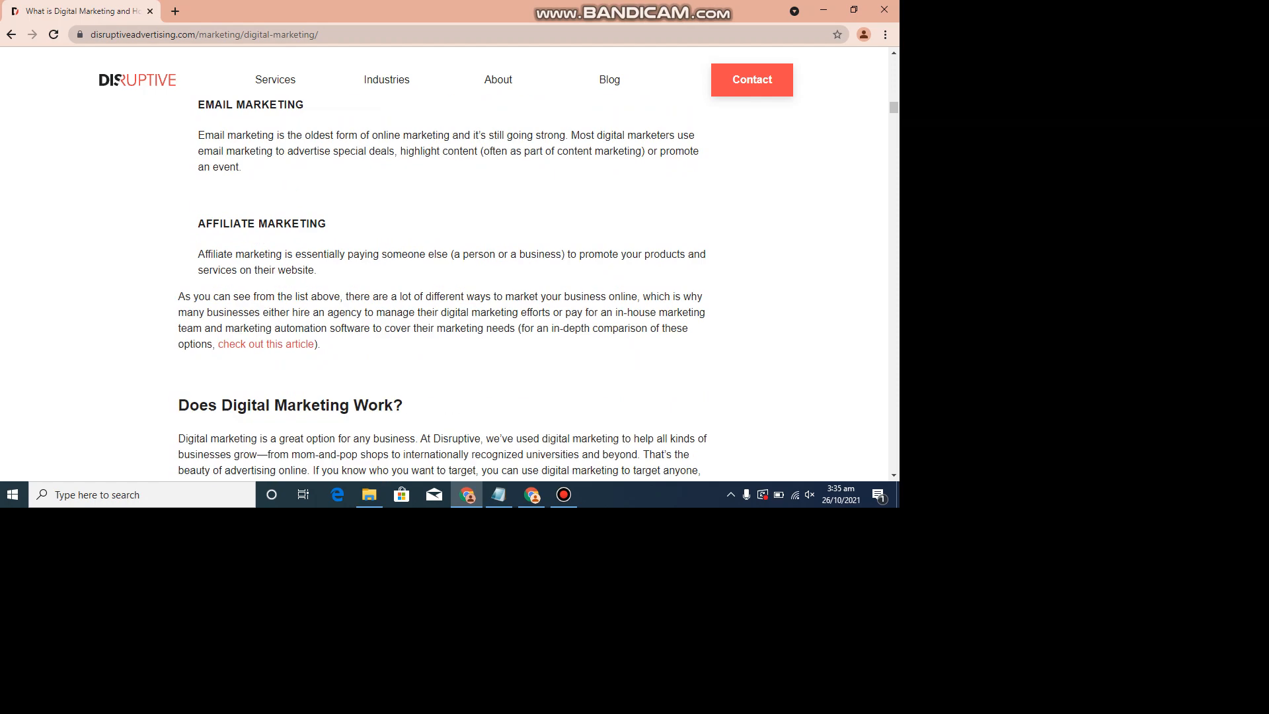
scroll(down, 3)
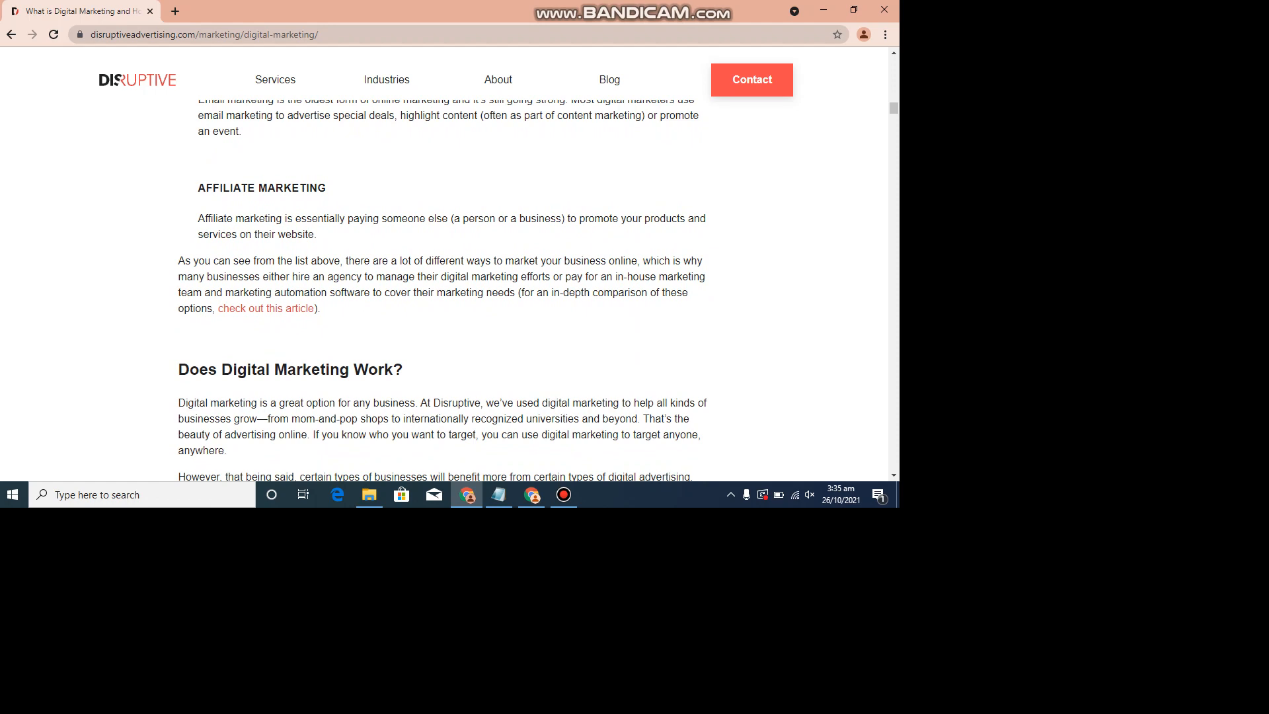
scroll(down, 3)
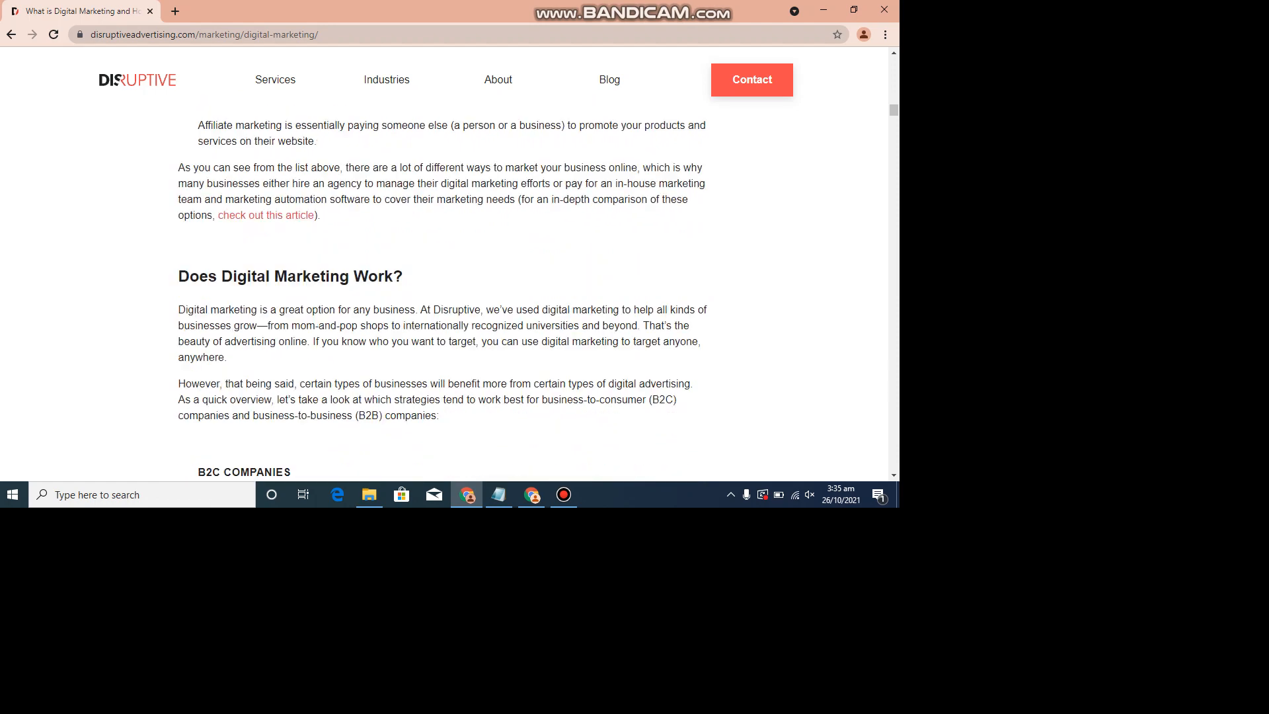
scroll(down, 3)
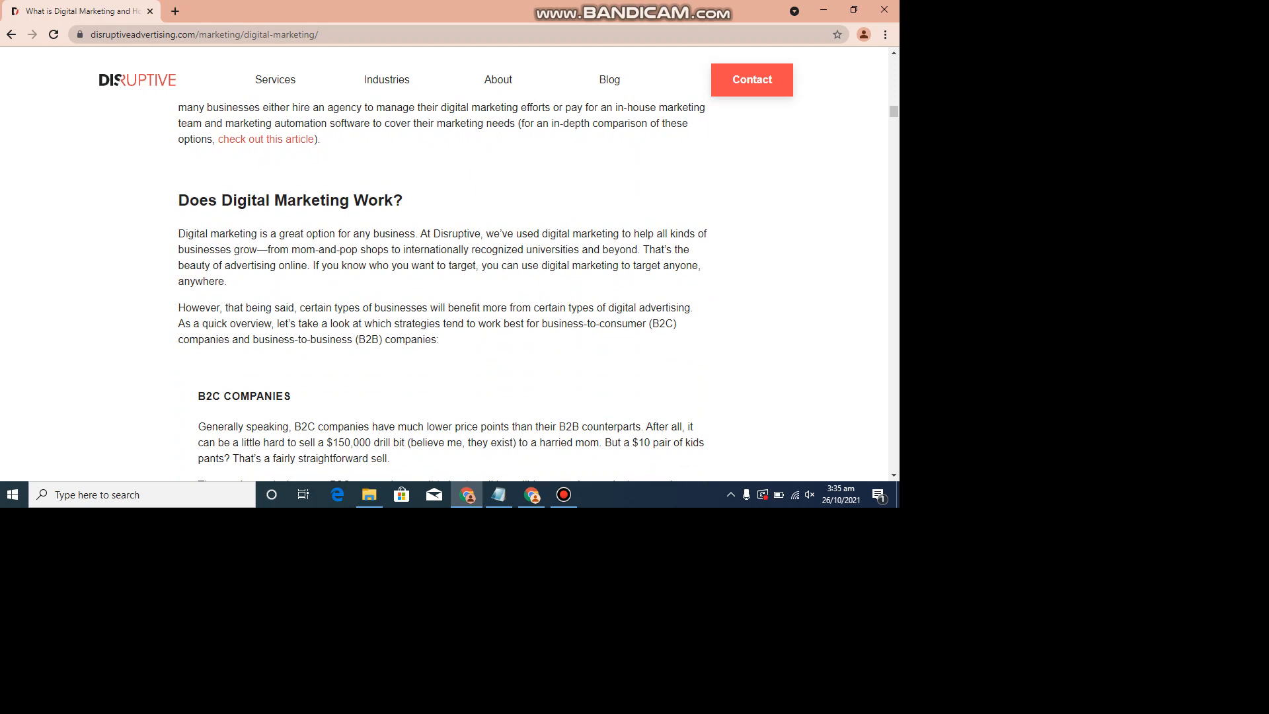